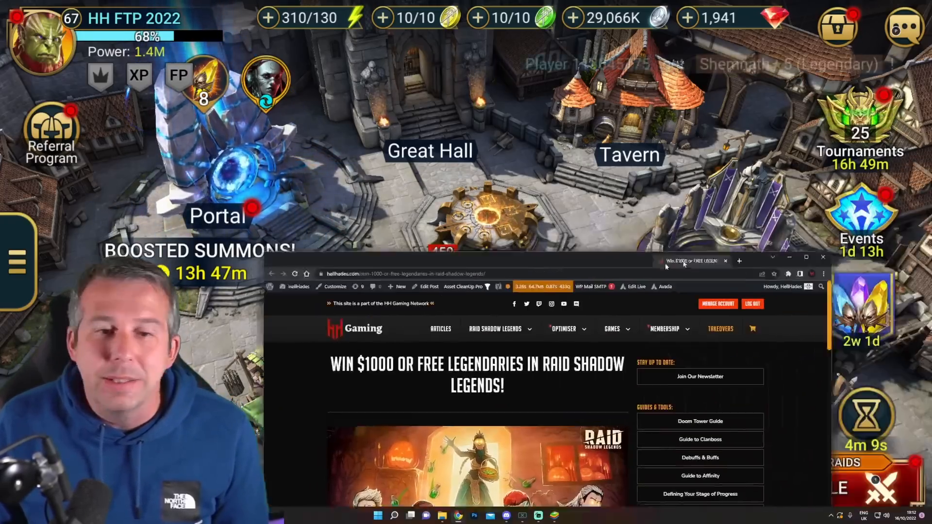
- Maximize the browser so the 'Win $1000 or Free Legendaries' article fills the screen
left_click(806, 256)
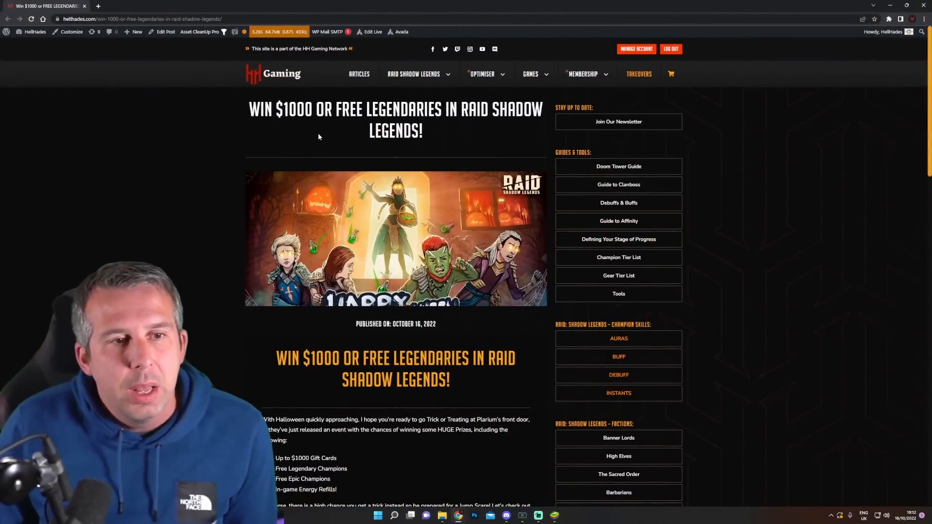
mouse_move(294, 157)
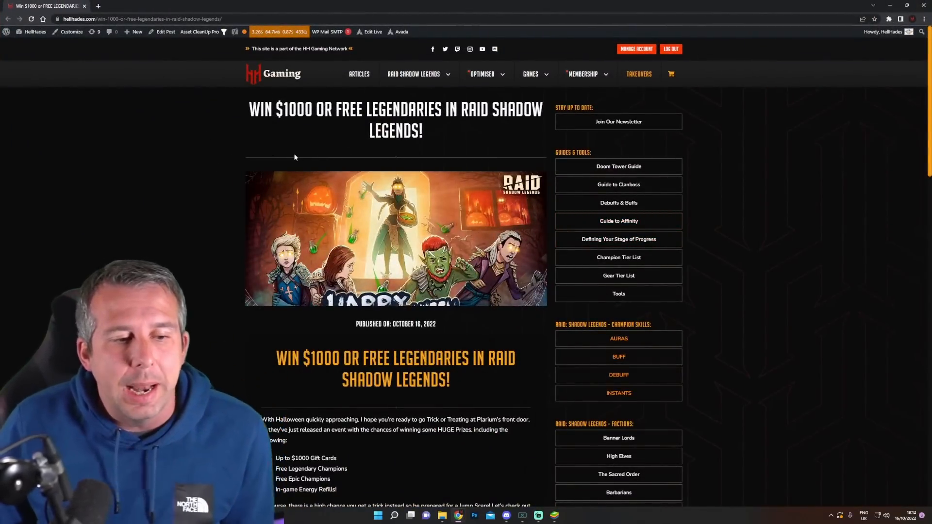
- Scroll past How To Get Involved to the What Are The Chances To Win prize table
scroll("down", 3)
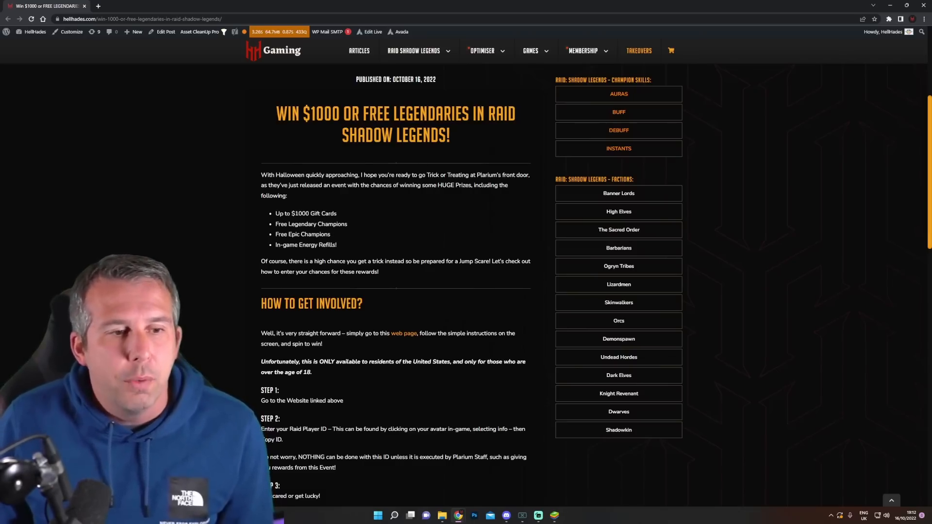
scroll("down", 3)
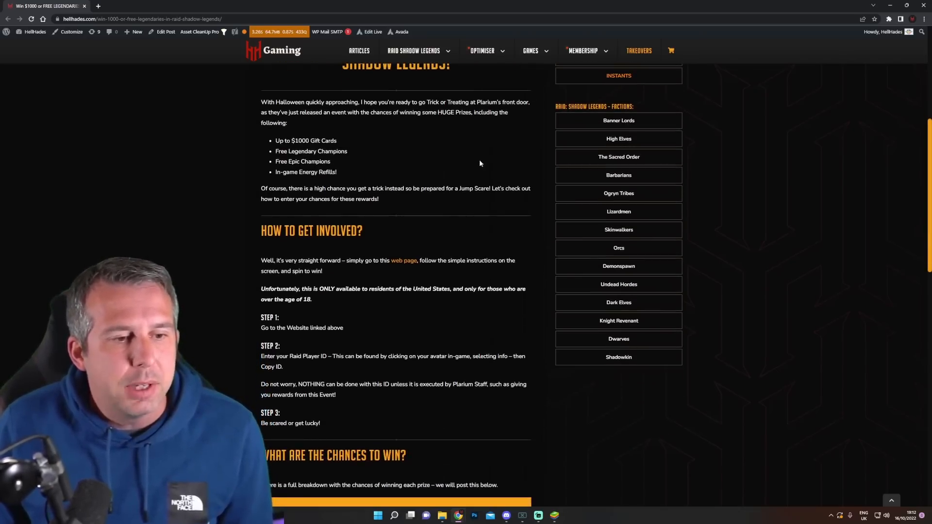
mouse_move(451, 178)
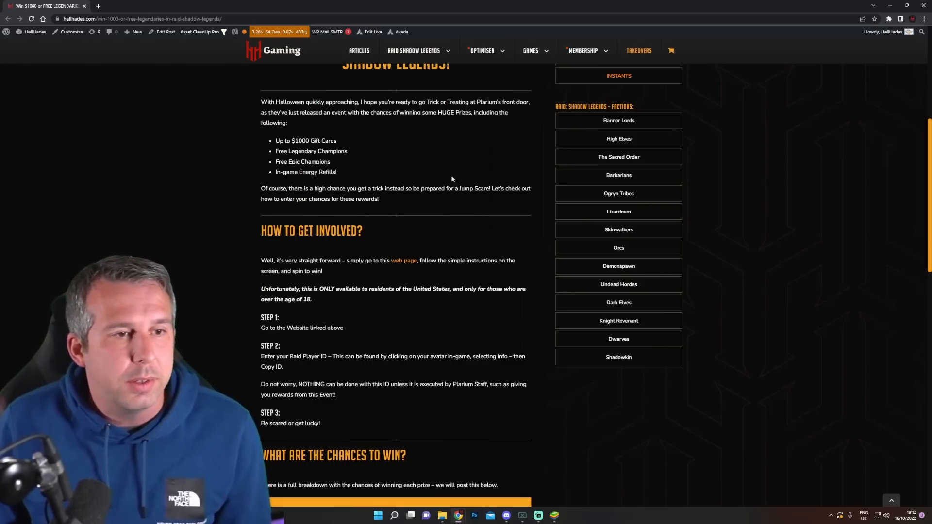
scroll("down", 3)
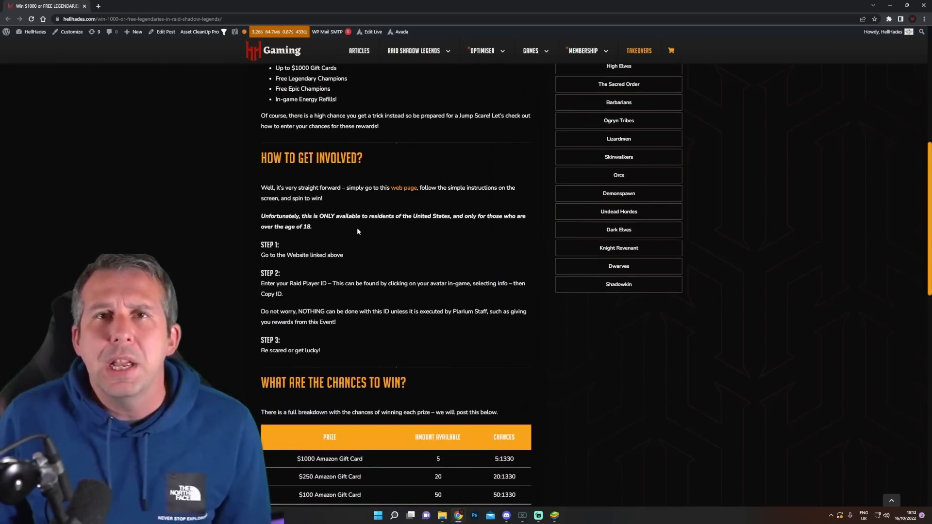
scroll("down", 3)
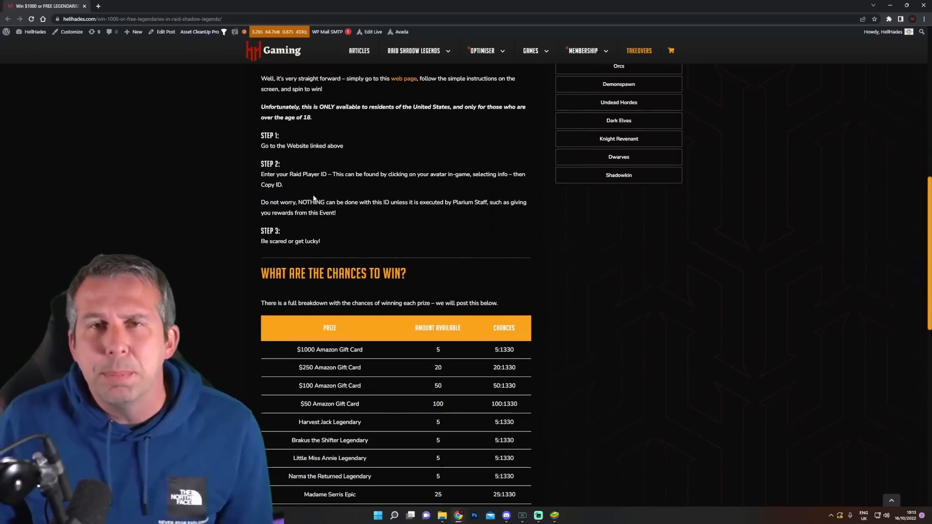
scroll("down", 3)
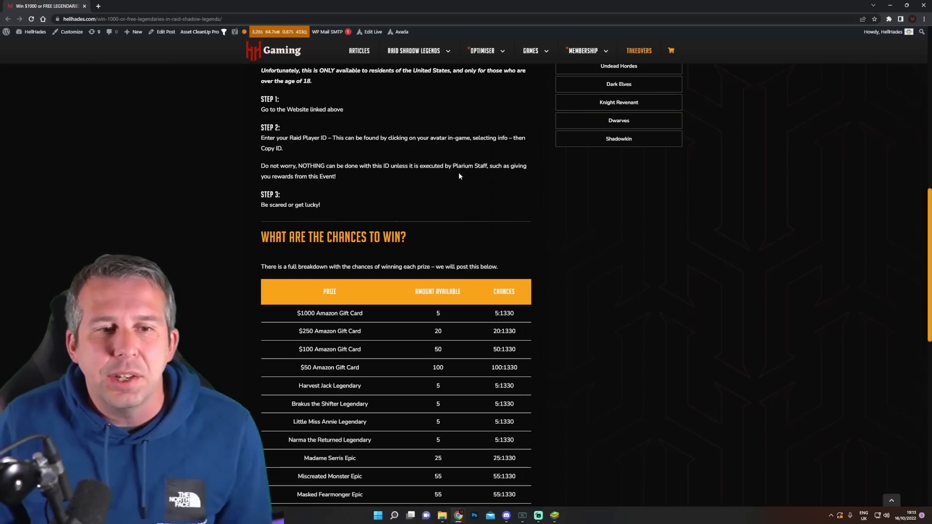
mouse_move(465, 177)
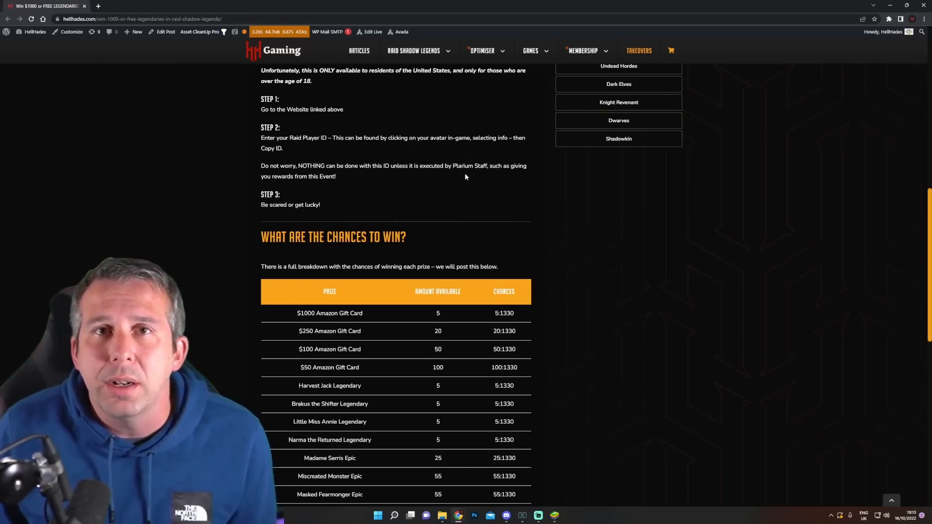
mouse_move(464, 199)
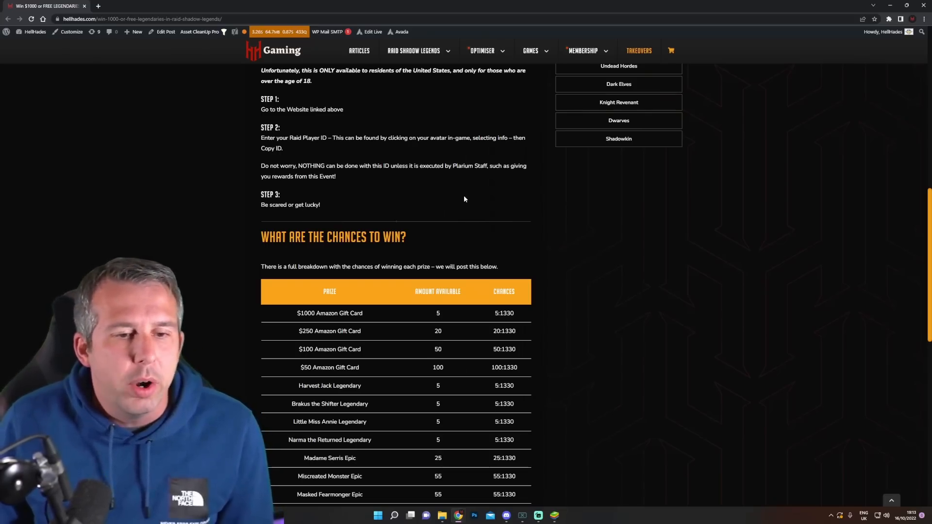
- Scroll until the whole prize table shows, ending at 50x Auto Battles + 1 Energy Refill
scroll("down", 3)
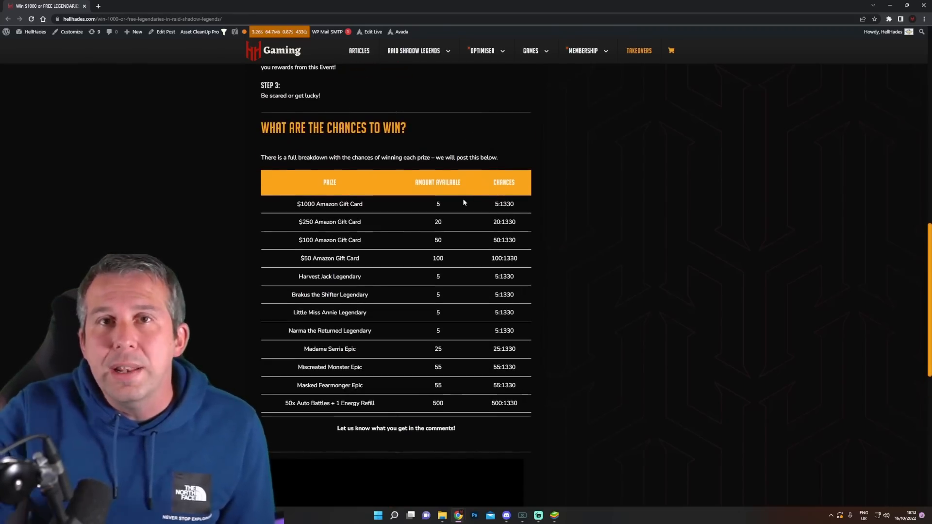
mouse_move(418, 216)
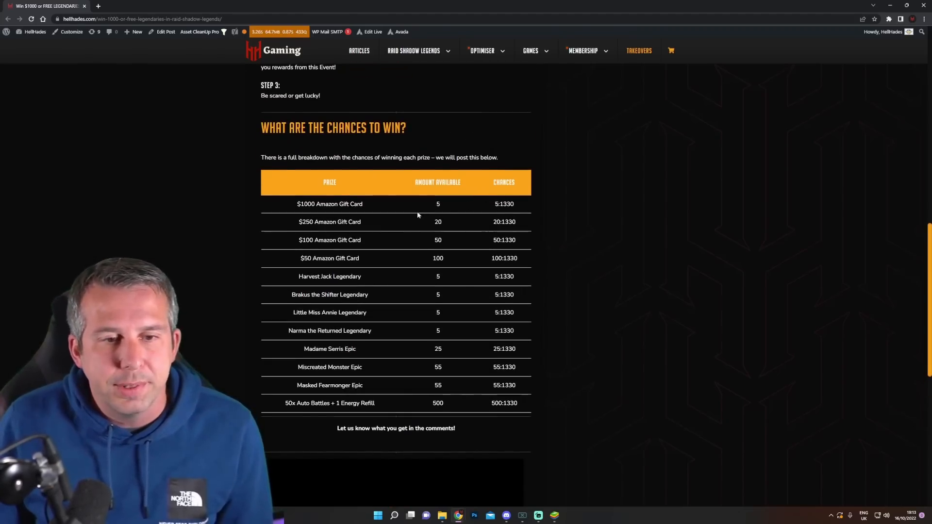
scroll("down", 3)
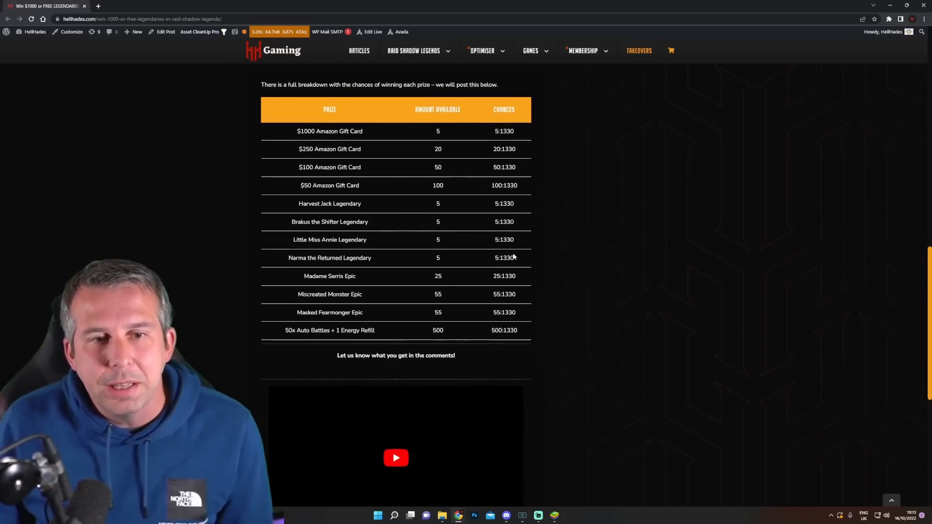
mouse_move(518, 136)
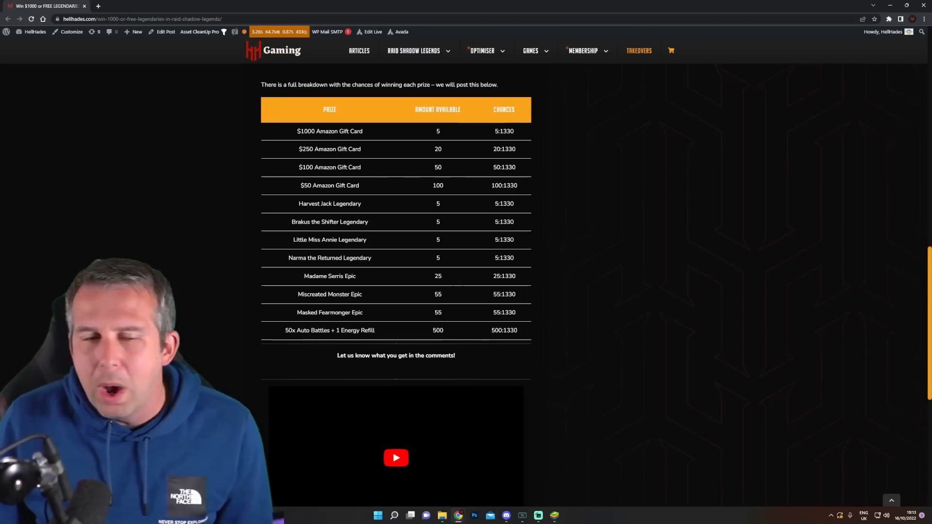
- In Calculator, compute 5 ÷ 1330 × 100 to get about 0.376 percent gift card odds
left_click(561, 516)
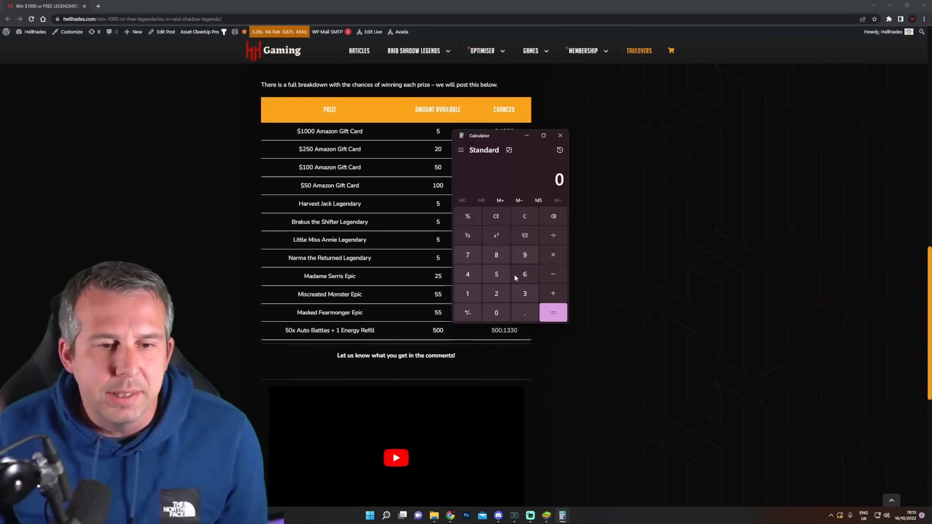
left_click(467, 293)
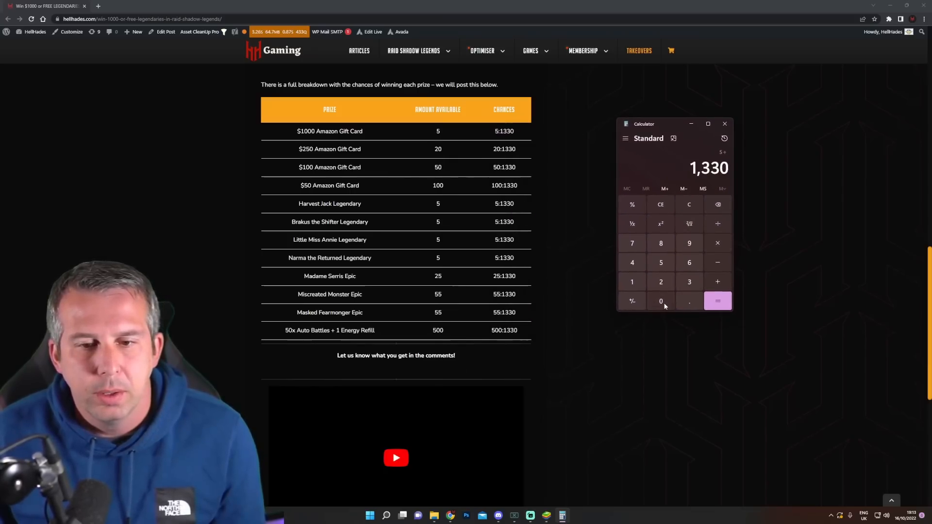
left_click(718, 301)
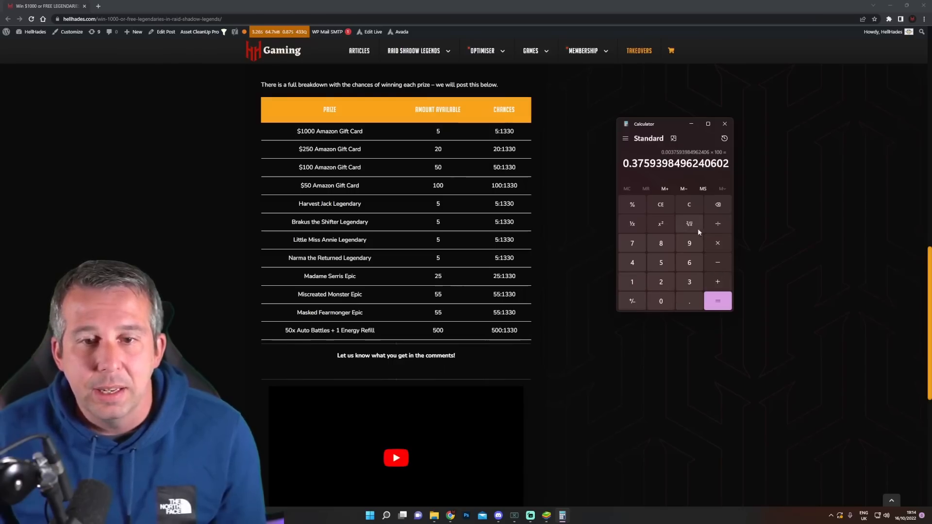
mouse_move(664, 188)
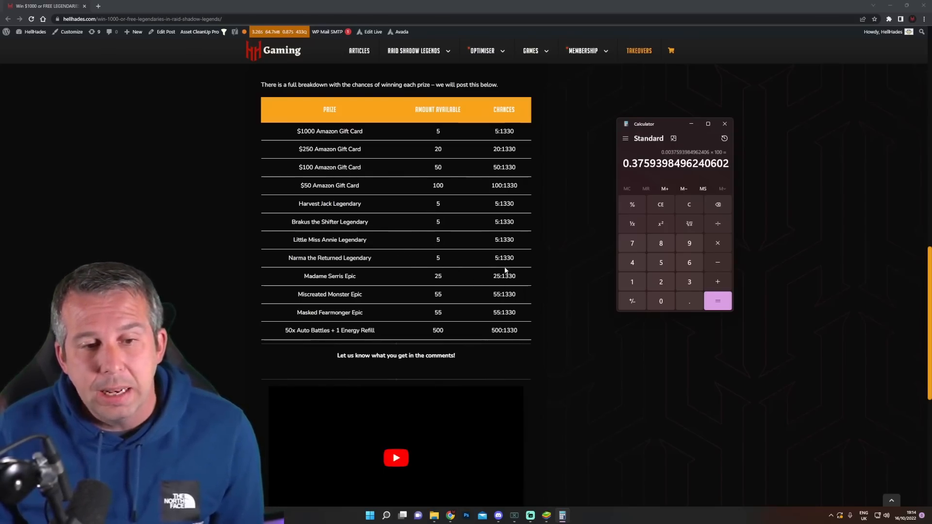
mouse_move(384, 303)
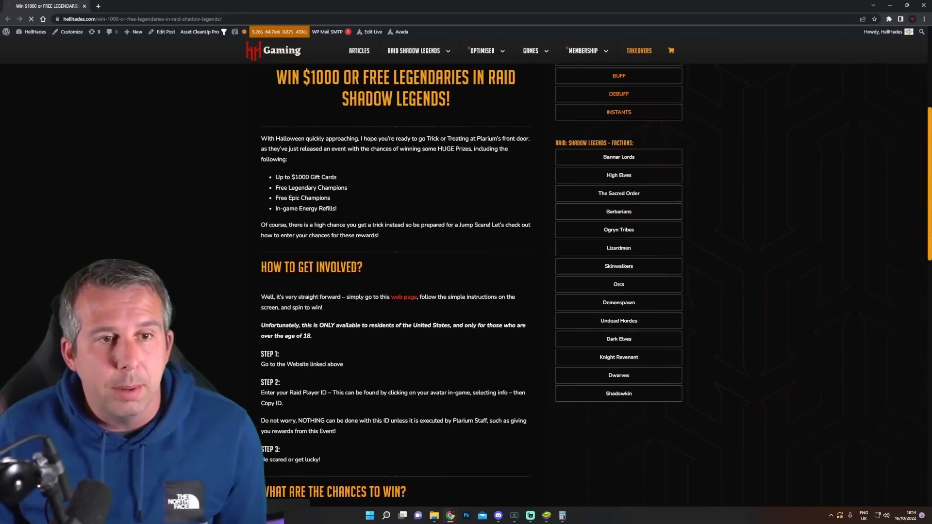
- Follow the article's 'web page' link to the Raid Trick or Treat spin-the-wheel page
left_click(403, 297)
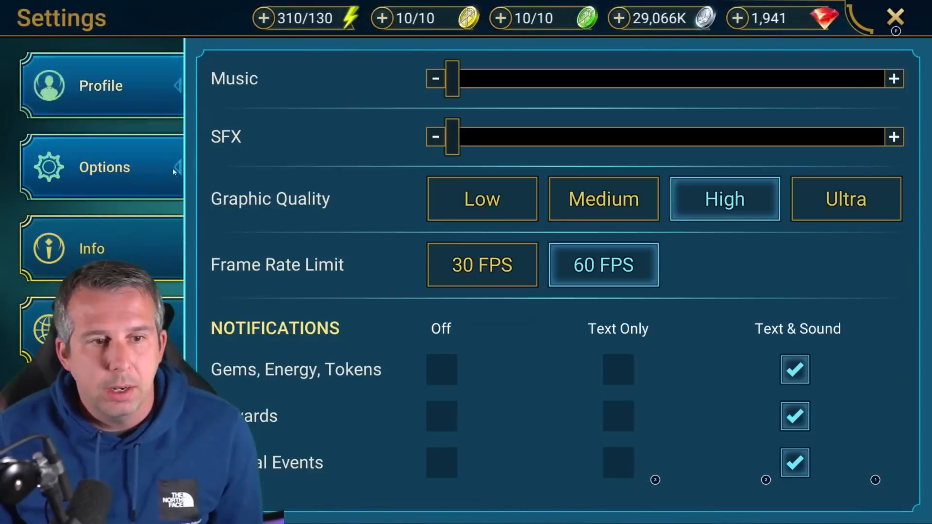
left_click(91, 249)
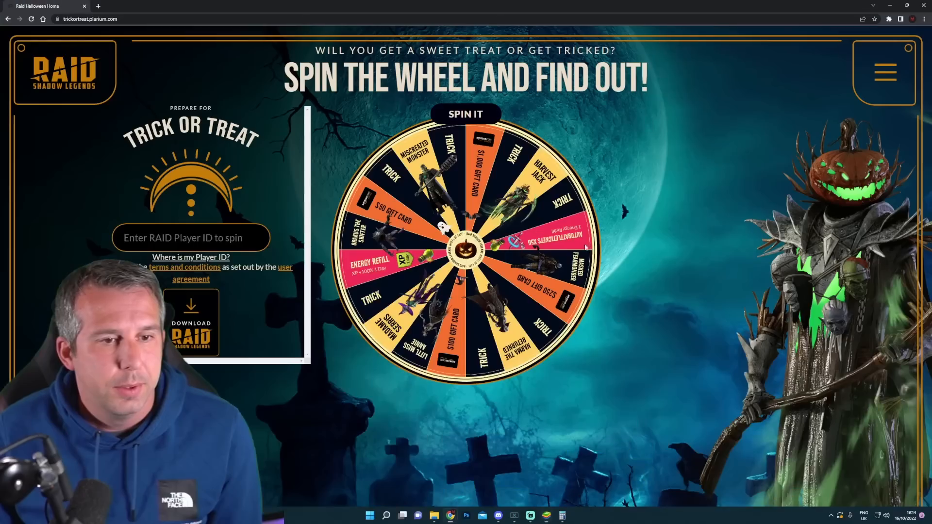
type("um109649123 | 105439901")
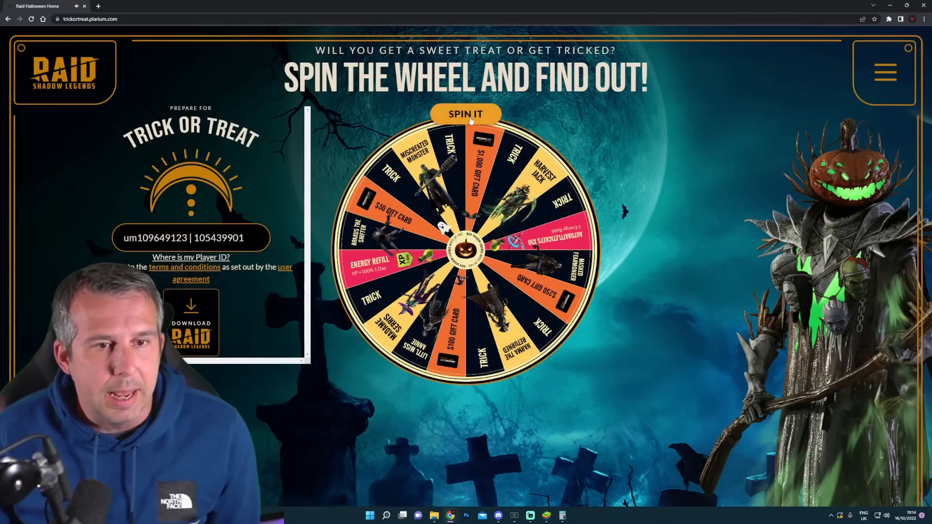
left_click(465, 113)
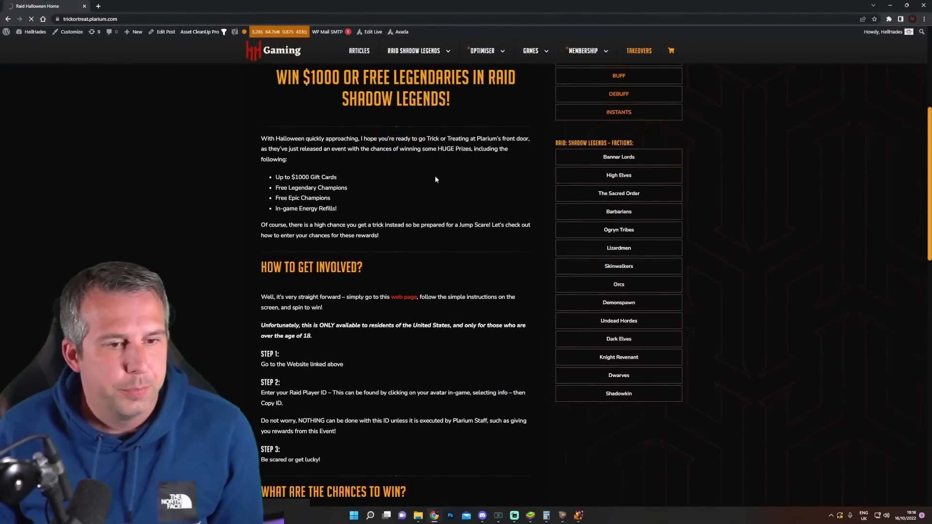
left_click(403, 297)
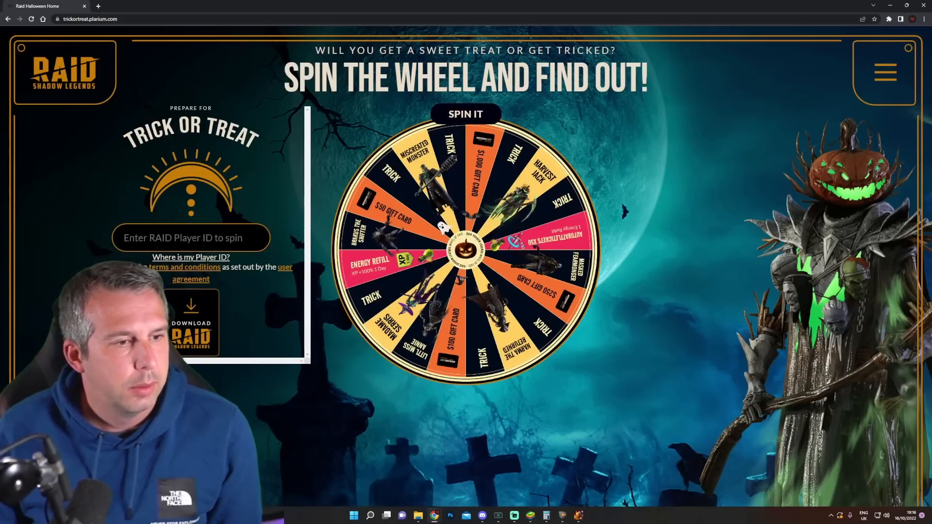
type("um5977070 | 5897376")
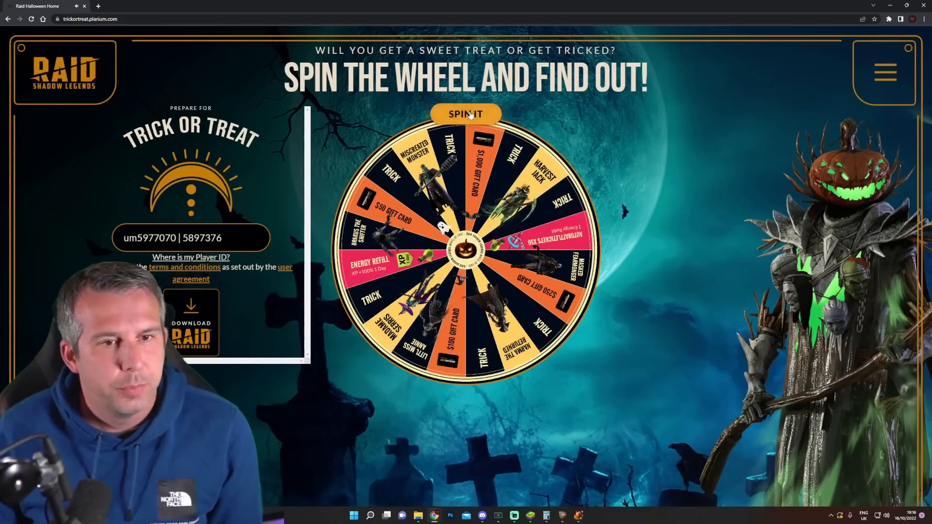
left_click(465, 114)
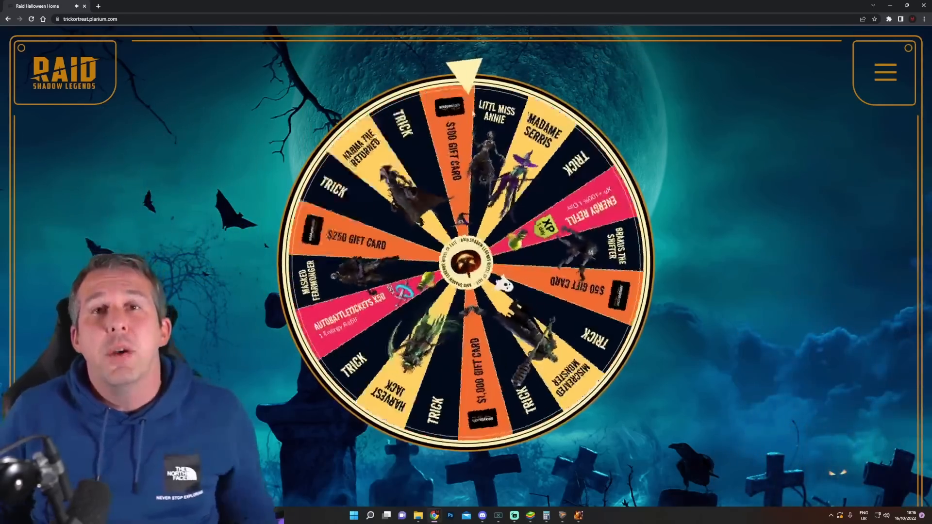